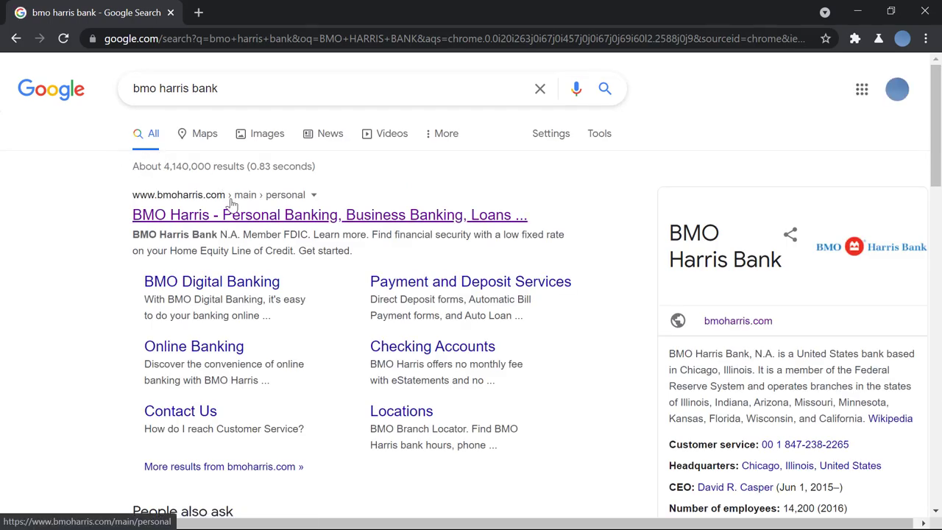
Open the BMO Harris personal banking homepage from the Google results
{"action": "left_click", "coordinate": [329, 215]}
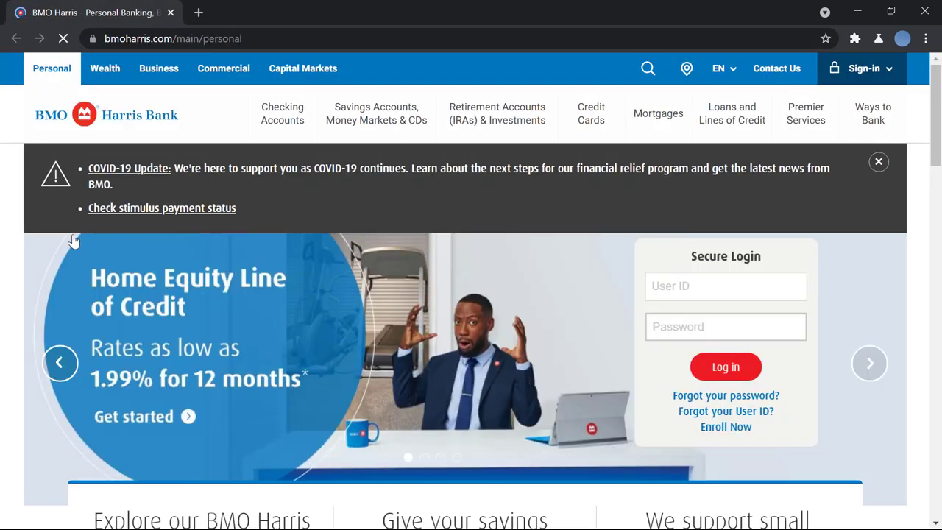
{"action": "mouse_move", "coordinate": [354, 324]}
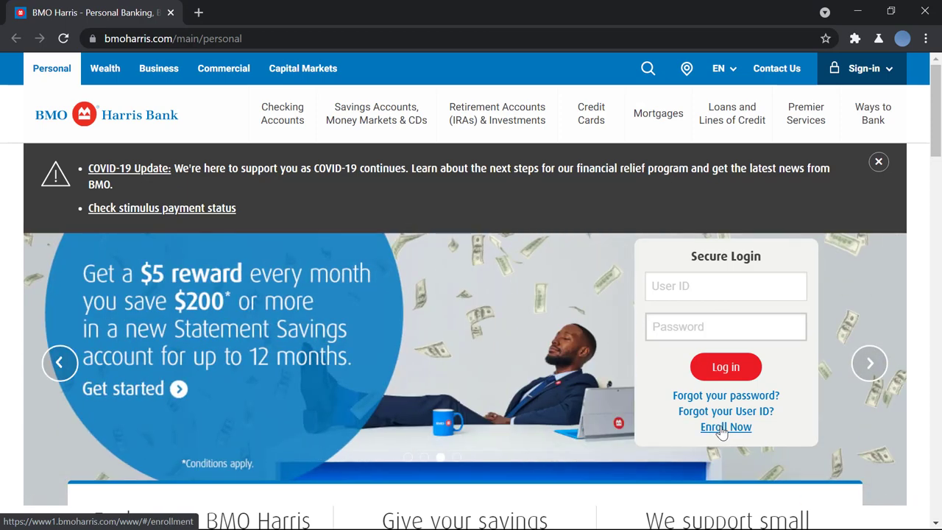
Start online banking enrollment and review the available account types
{"action": "left_click", "coordinate": [726, 426]}
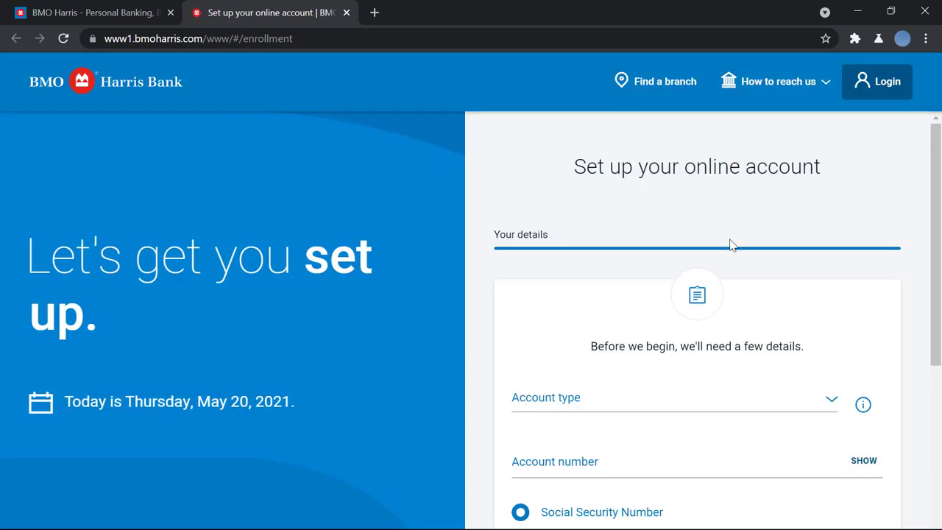
{"action": "mouse_move", "coordinate": [717, 227]}
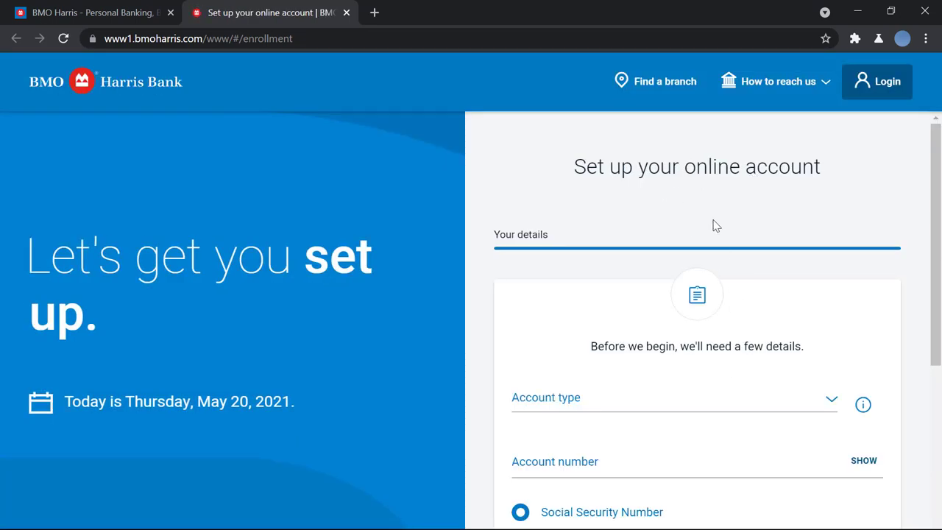
{"action": "scroll", "scroll_direction": "down", "scroll_amount": 3}
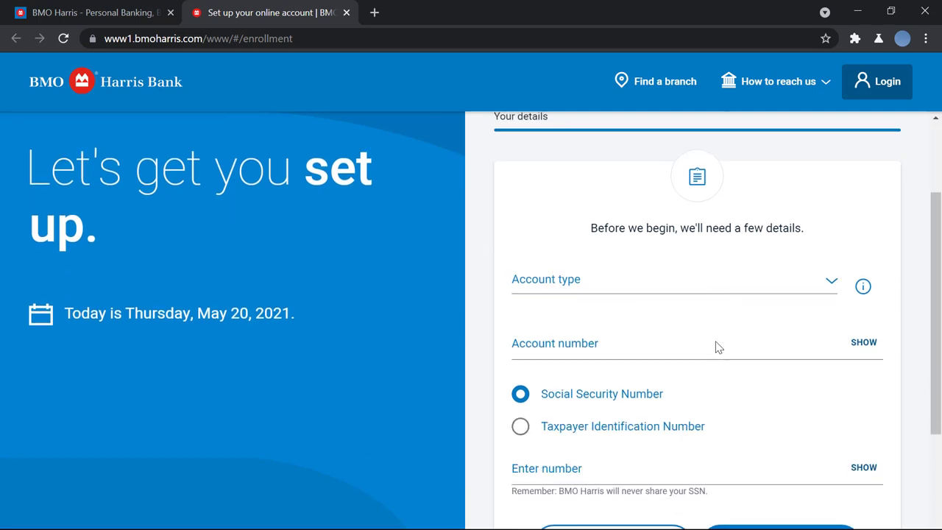
{"action": "left_click", "coordinate": [669, 280]}
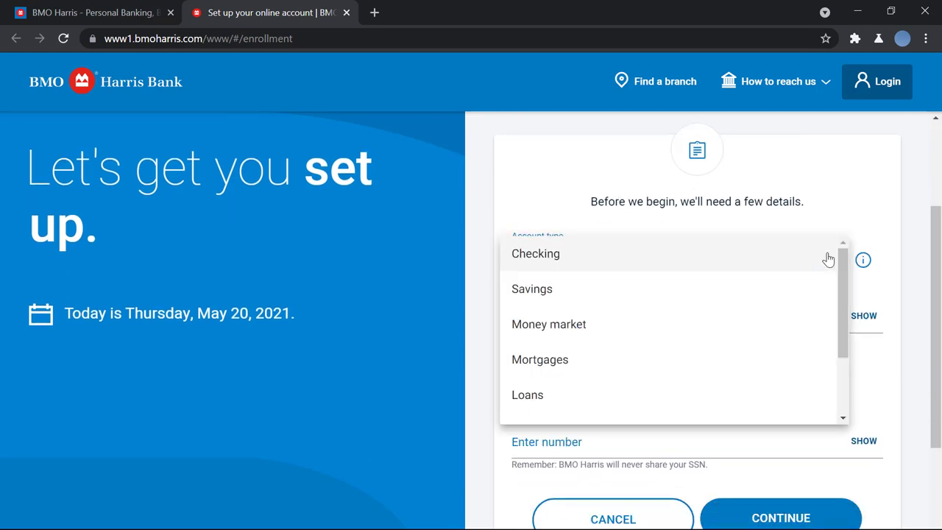
{"action": "mouse_move", "coordinate": [699, 359]}
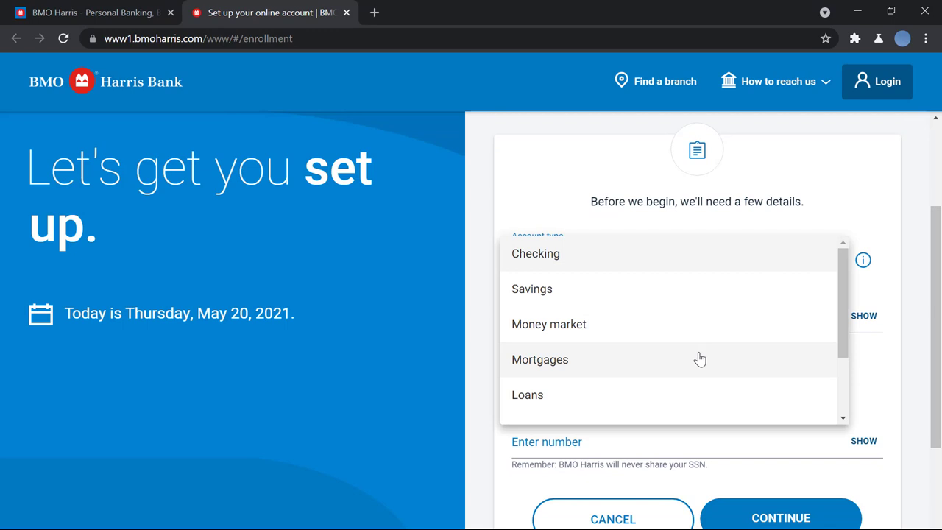
{"action": "mouse_move", "coordinate": [637, 338]}
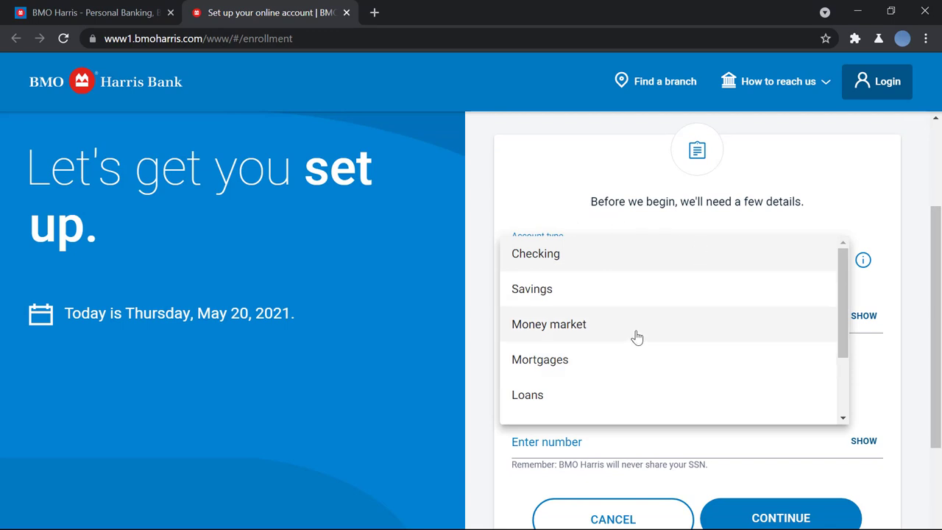
Choose Taxpayer Identification Number as the identification method and continue
{"action": "scroll", "scroll_direction": "down", "scroll_amount": 3}
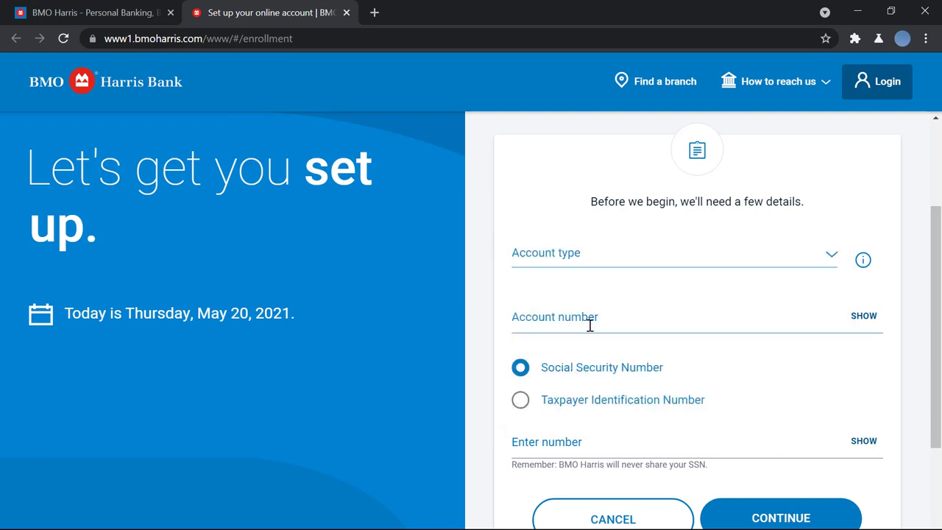
{"action": "scroll", "scroll_direction": "down", "scroll_amount": 3}
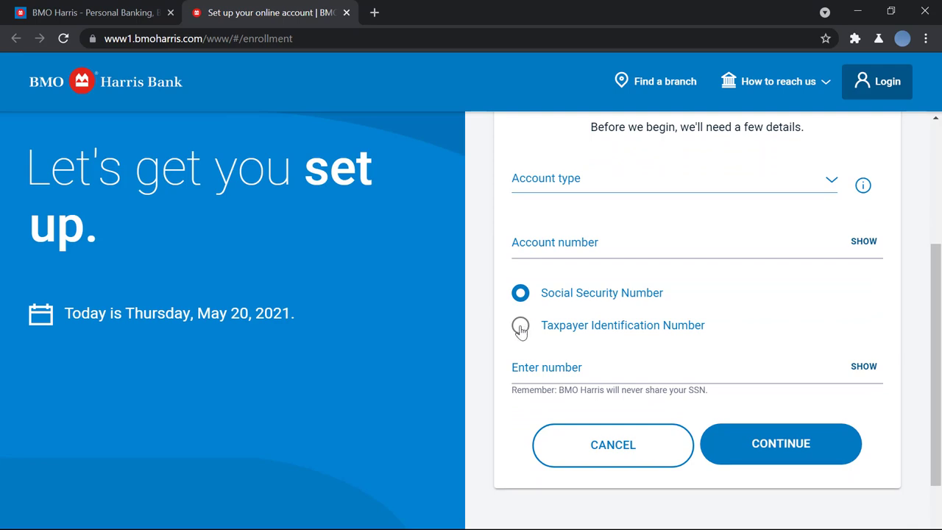
{"action": "left_click", "coordinate": [521, 325]}
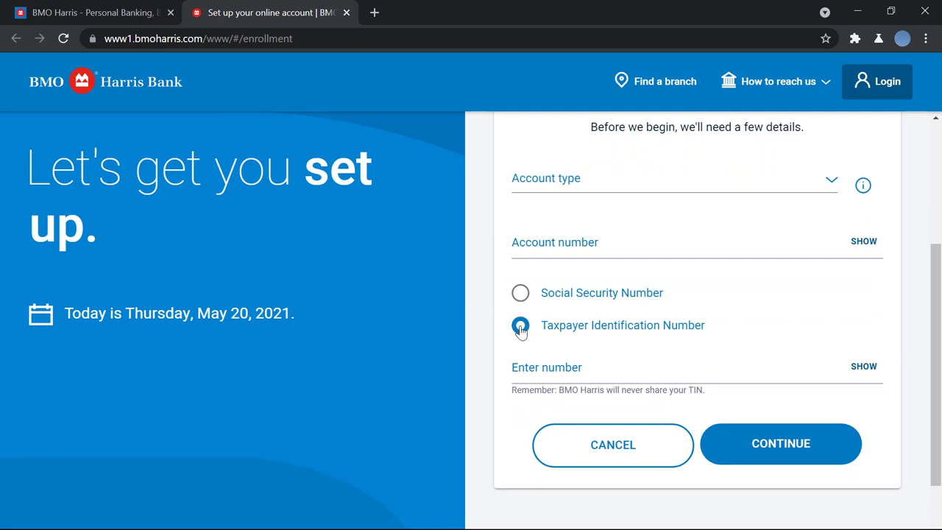
{"action": "left_click", "coordinate": [522, 326]}
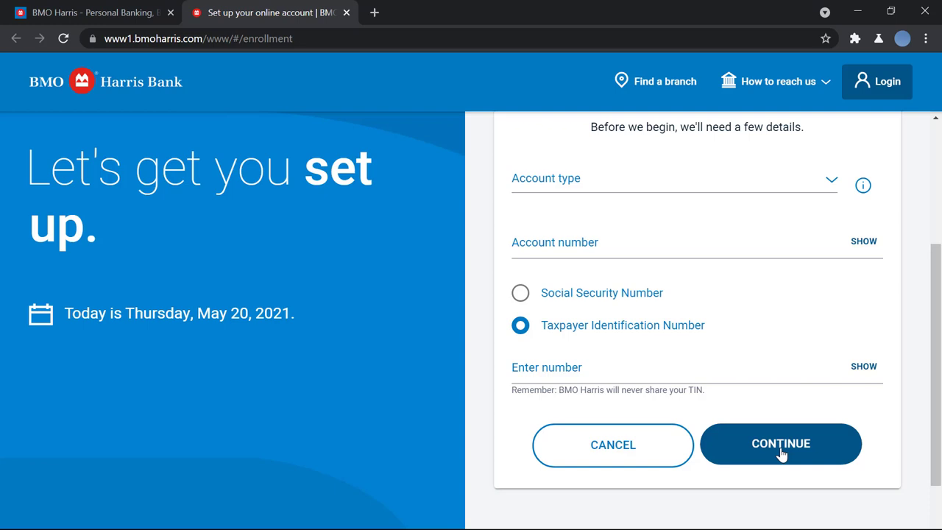